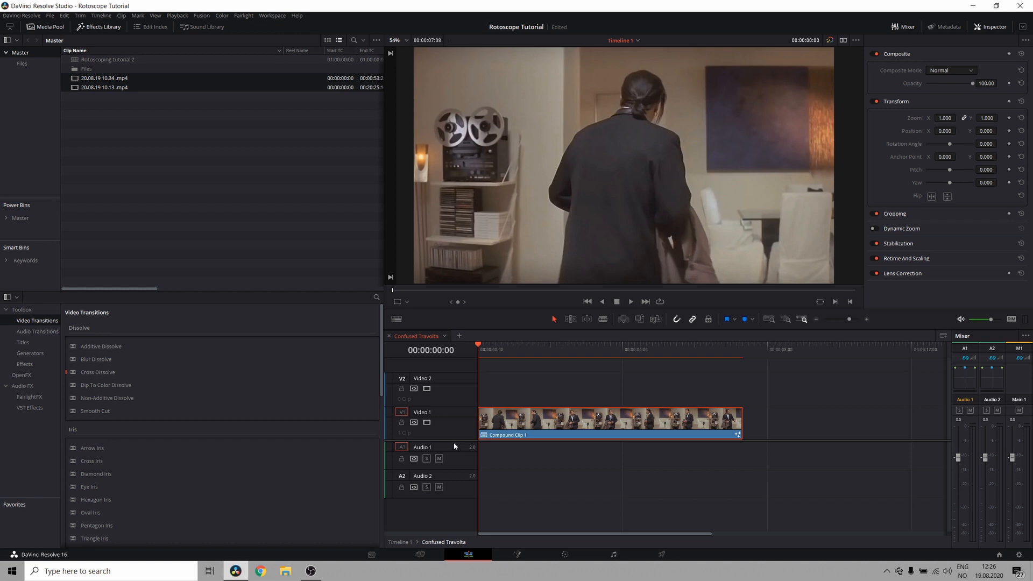
Select Compound Clip 1 as the clip to rotoscope in Fusion.
click(630, 302)
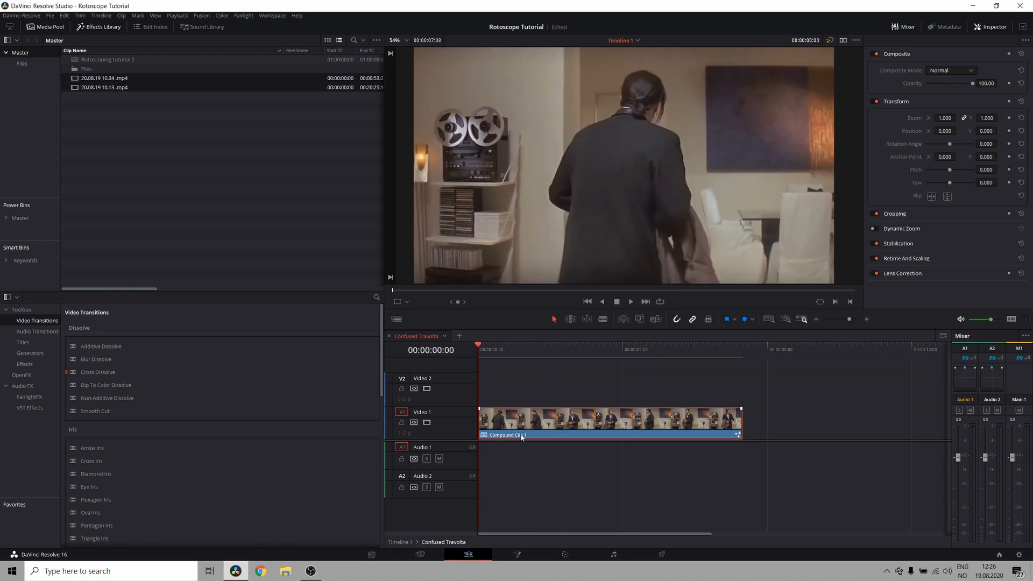
click(516, 554)
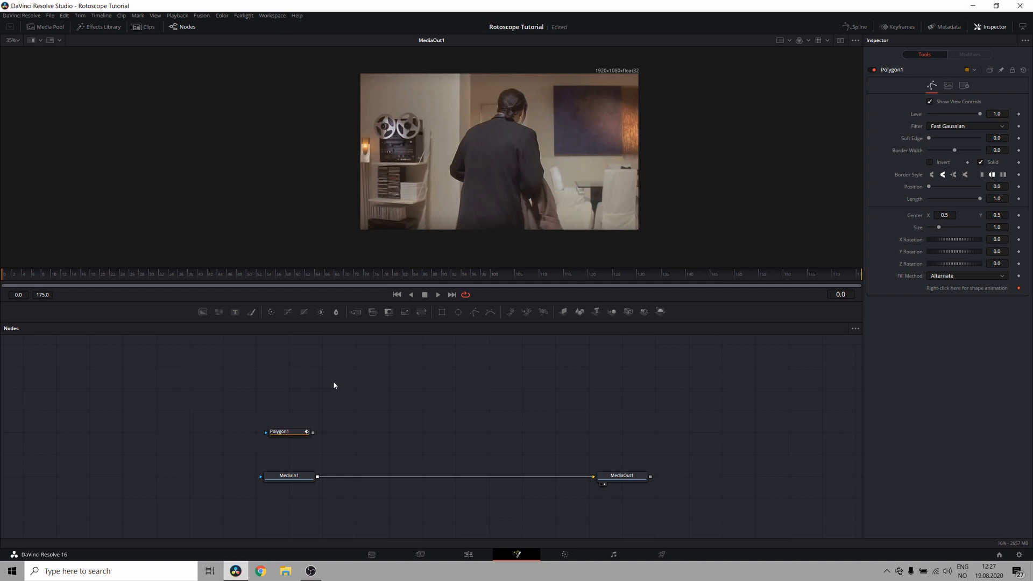
mouse_move(449, 201)
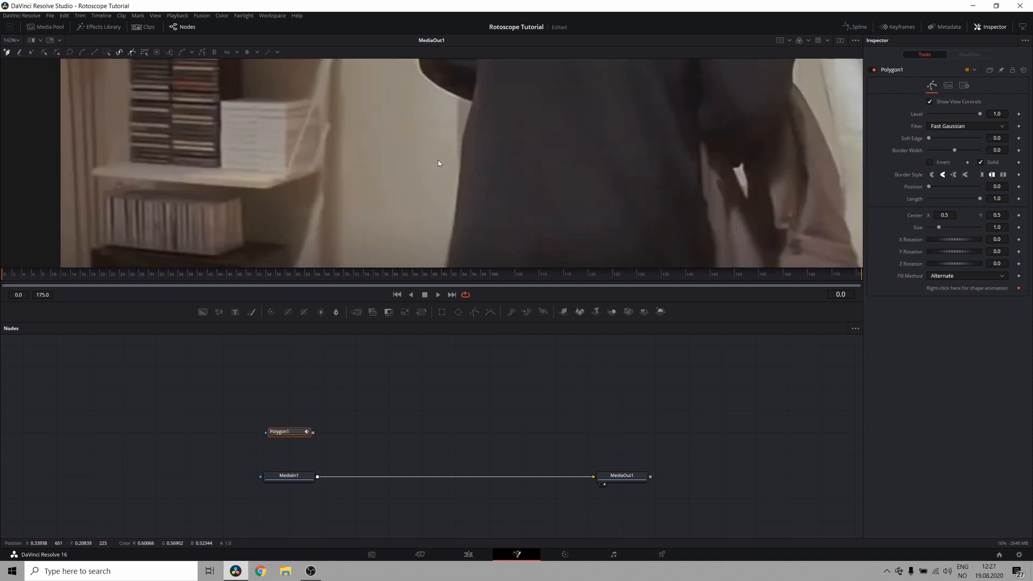
mouse_move(488, 124)
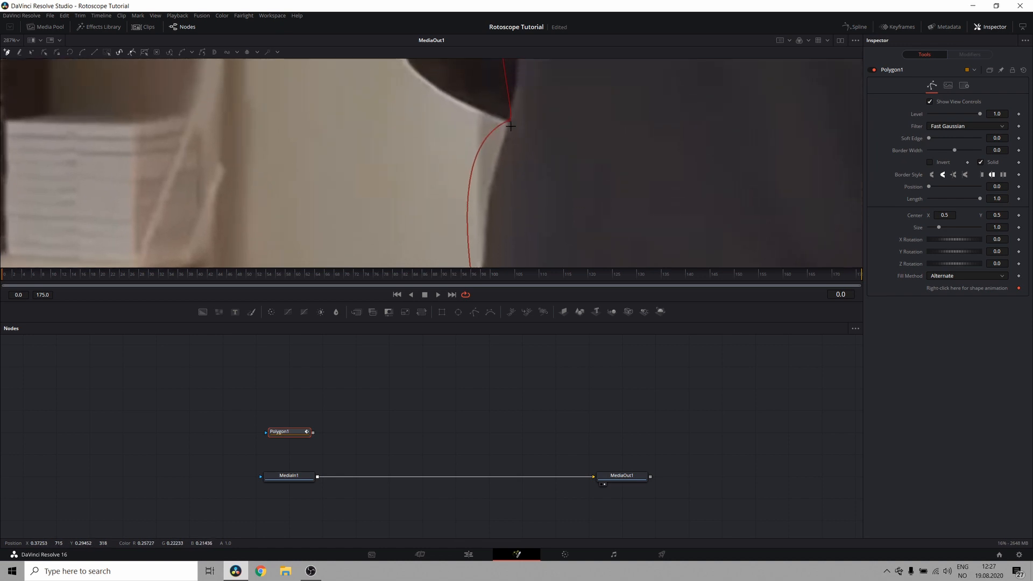
Place curved polygon points along the edge of his dark jacket.
drag(511, 126, 429, 152)
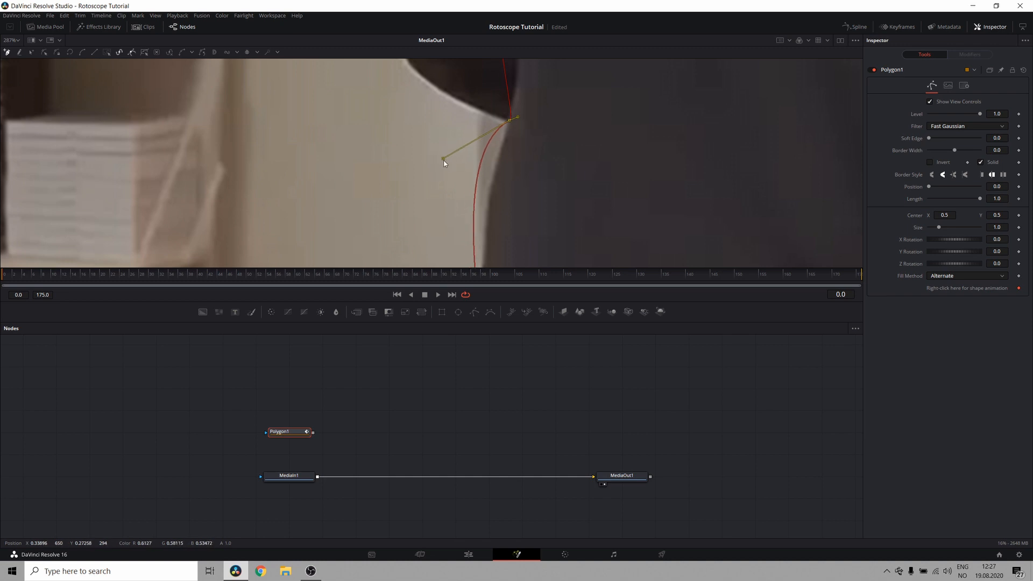
drag(437, 160, 469, 165)
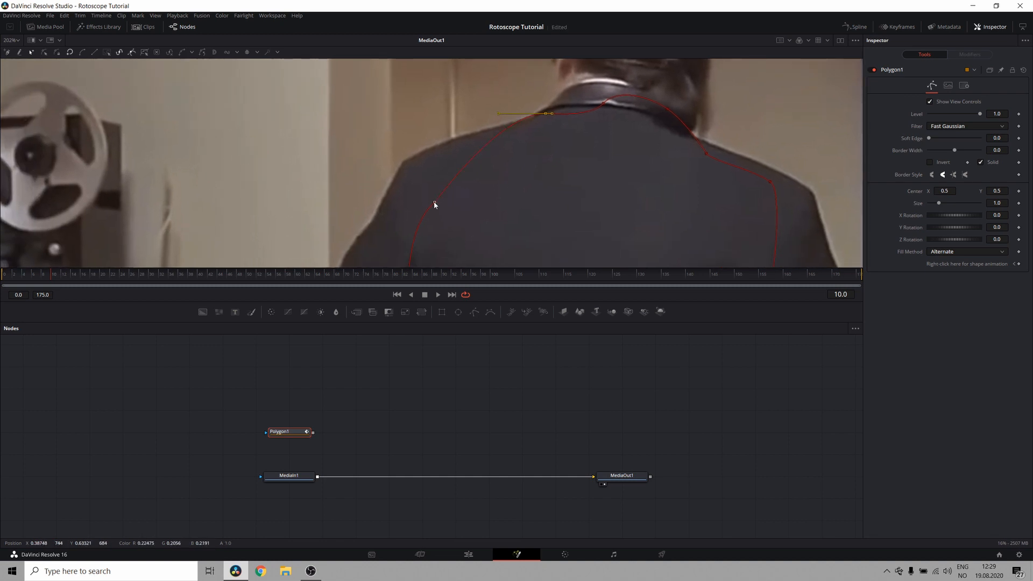
Reshape the polygon outline to follow the curve of his back.
drag(434, 205, 419, 156)
text(Body)
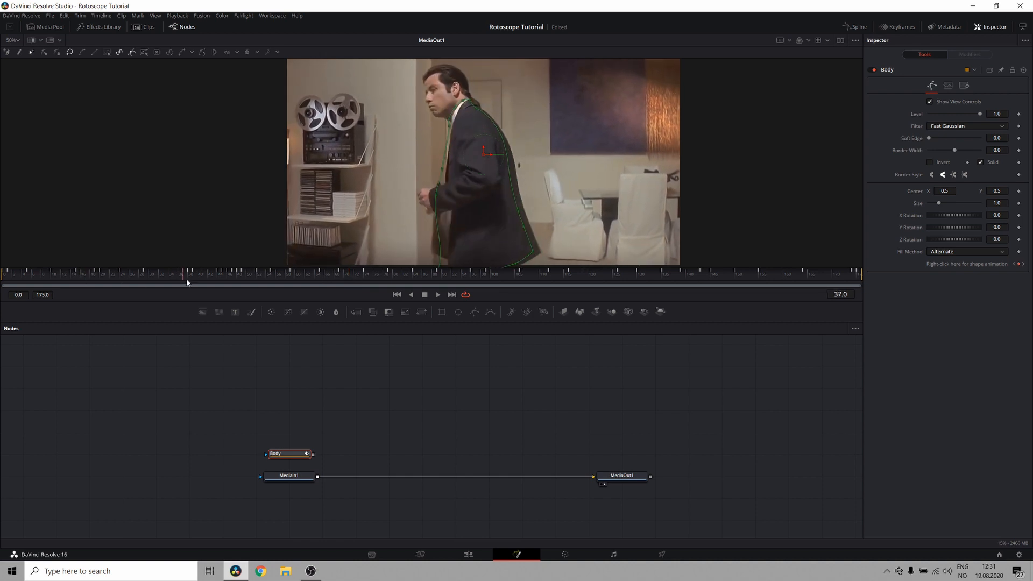
Jump the playhead to frame 67, where he faces the camera.
click(329, 274)
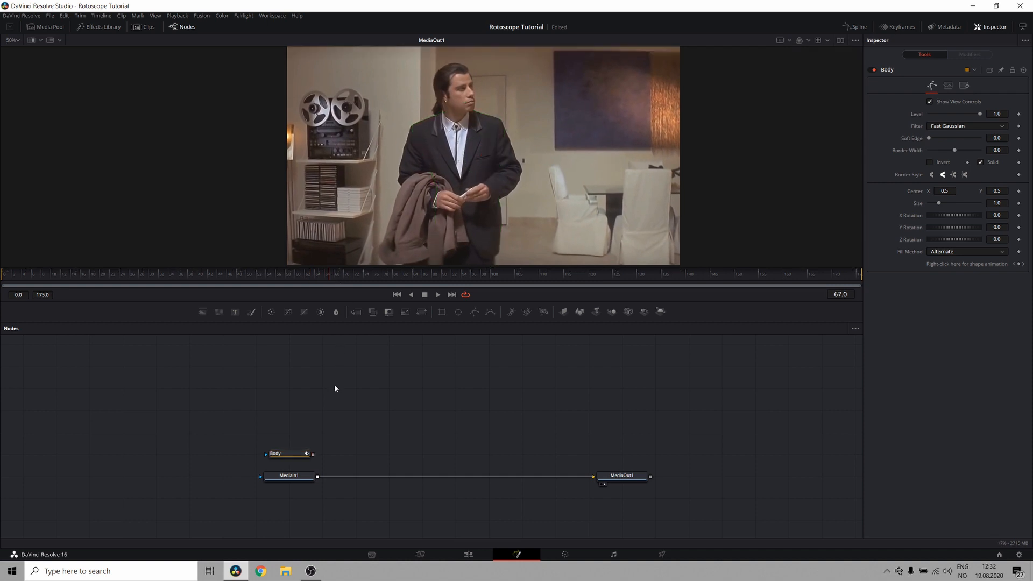
click(688, 273)
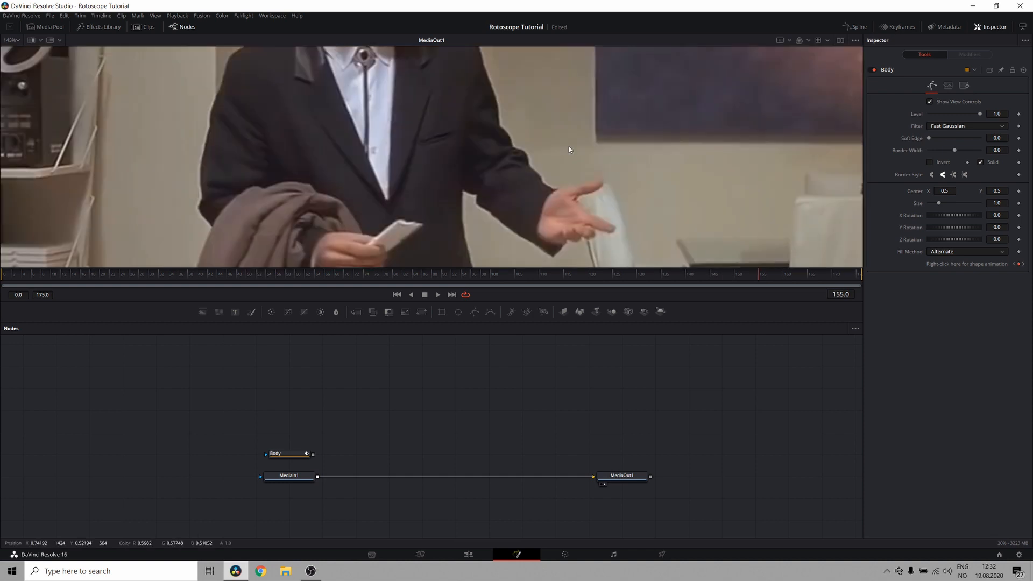
mouse_move(398, 45)
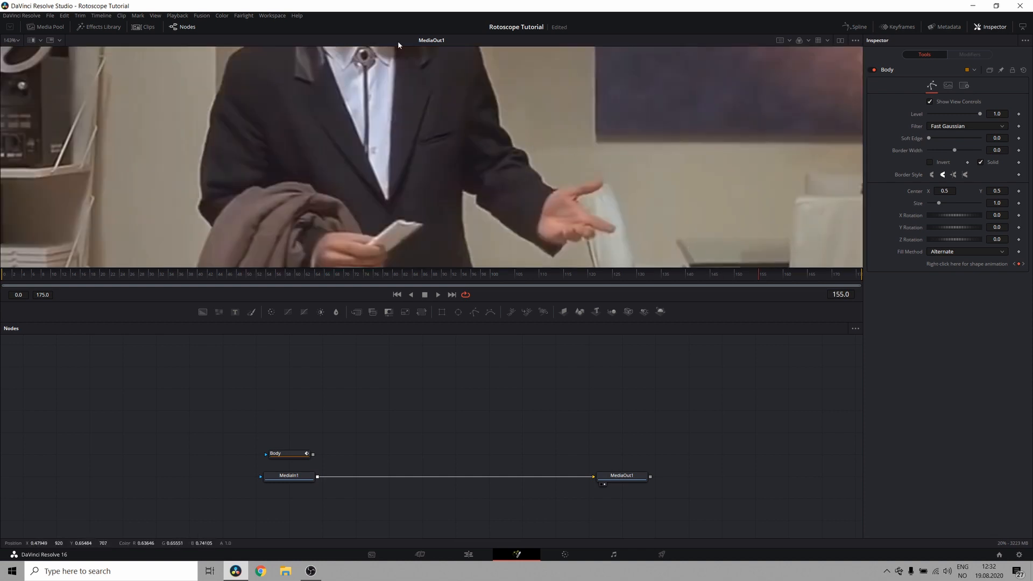
mouse_move(504, 133)
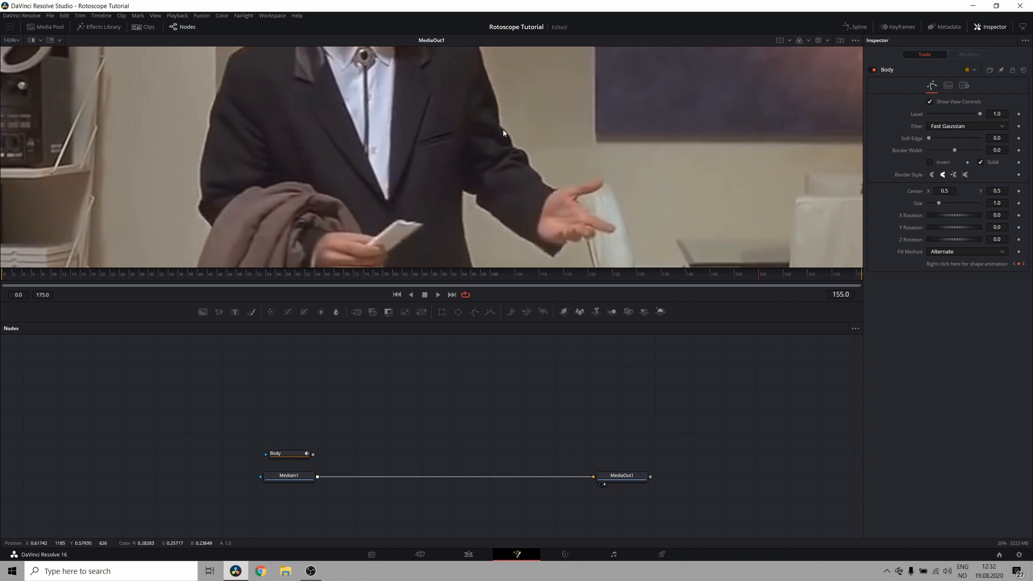
mouse_move(575, 185)
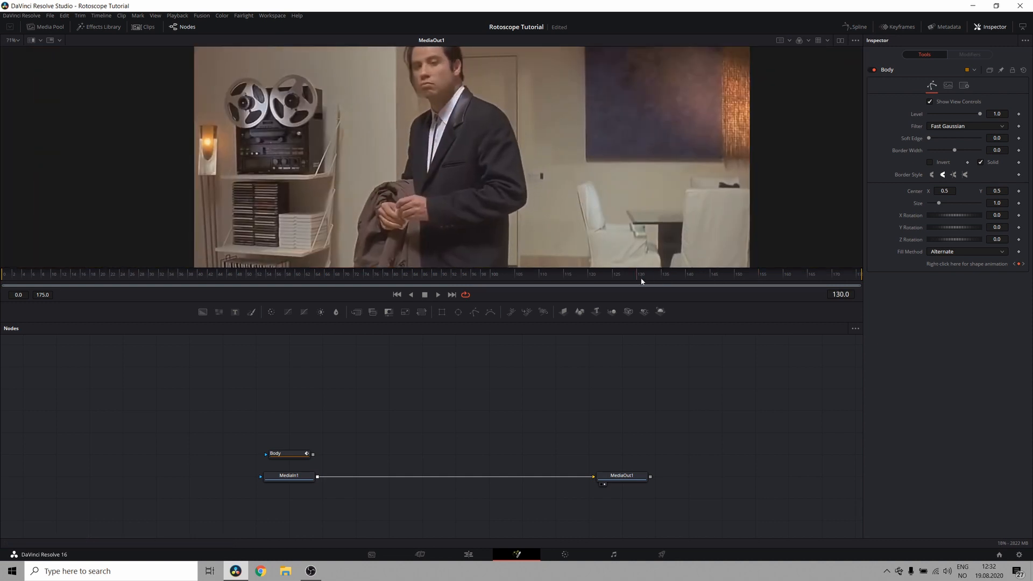
mouse_move(500, 126)
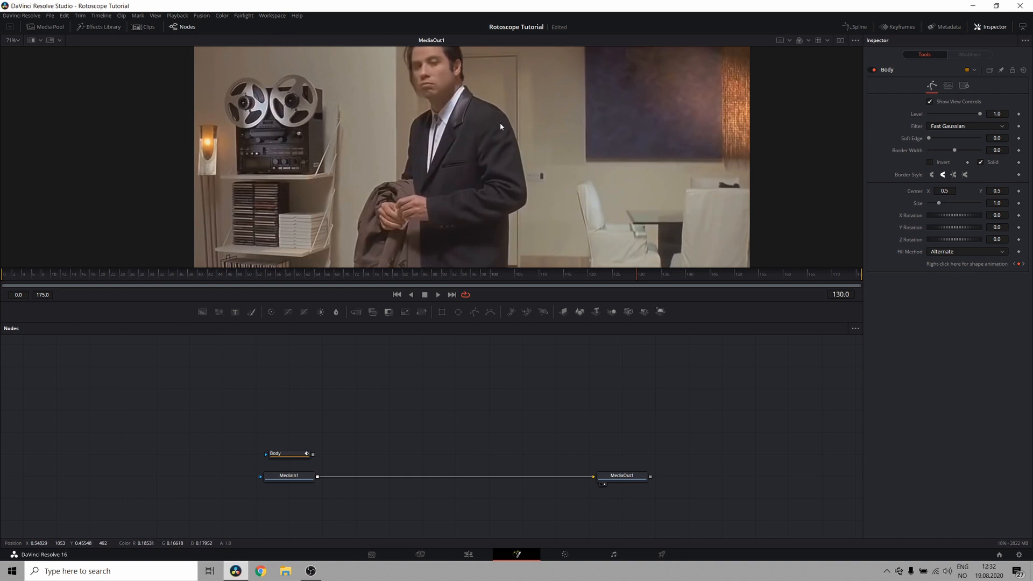
mouse_move(452, 224)
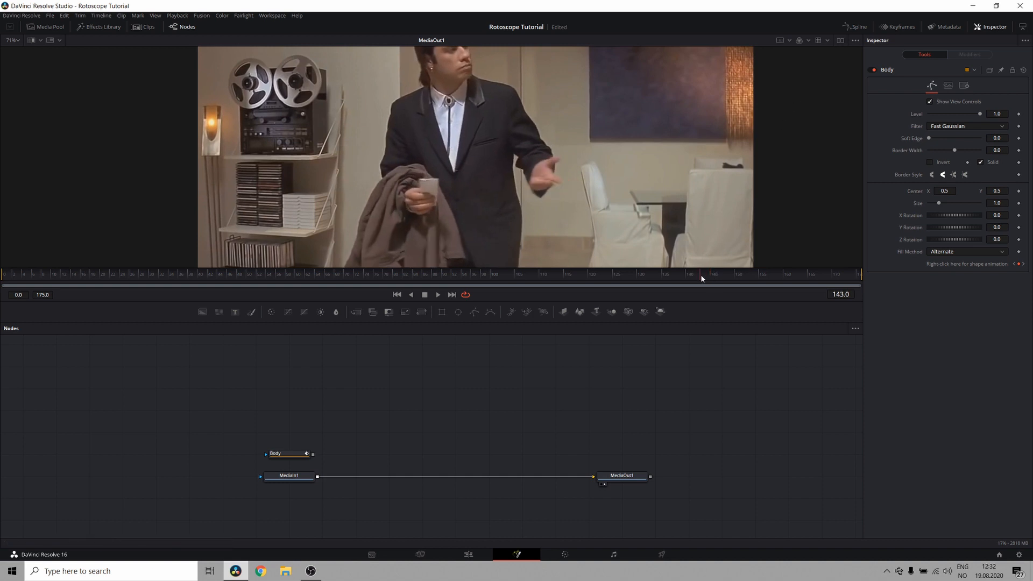
mouse_move(408, 396)
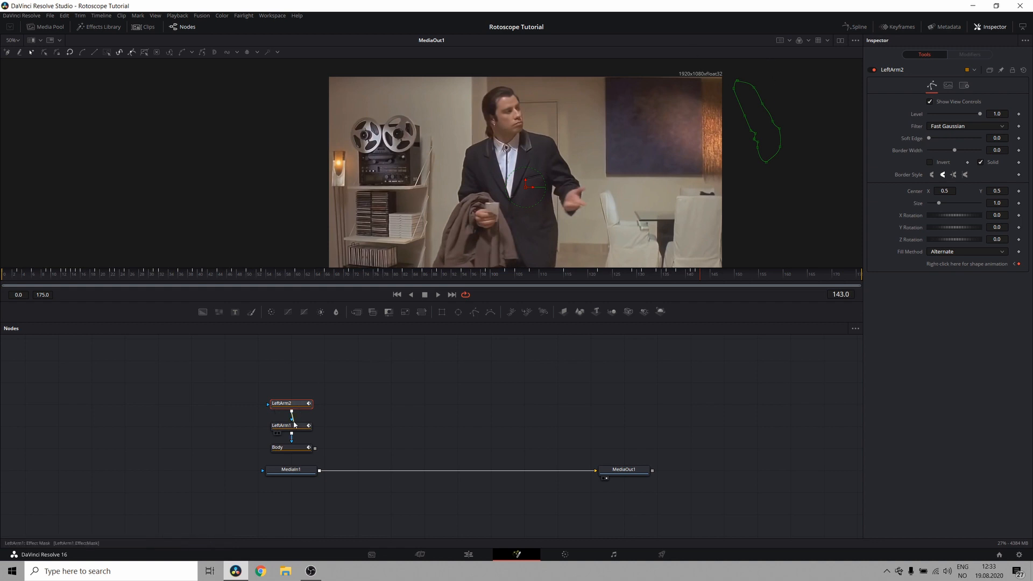
Select the LeftArm1 mask node to adjust its shape.
click(282, 425)
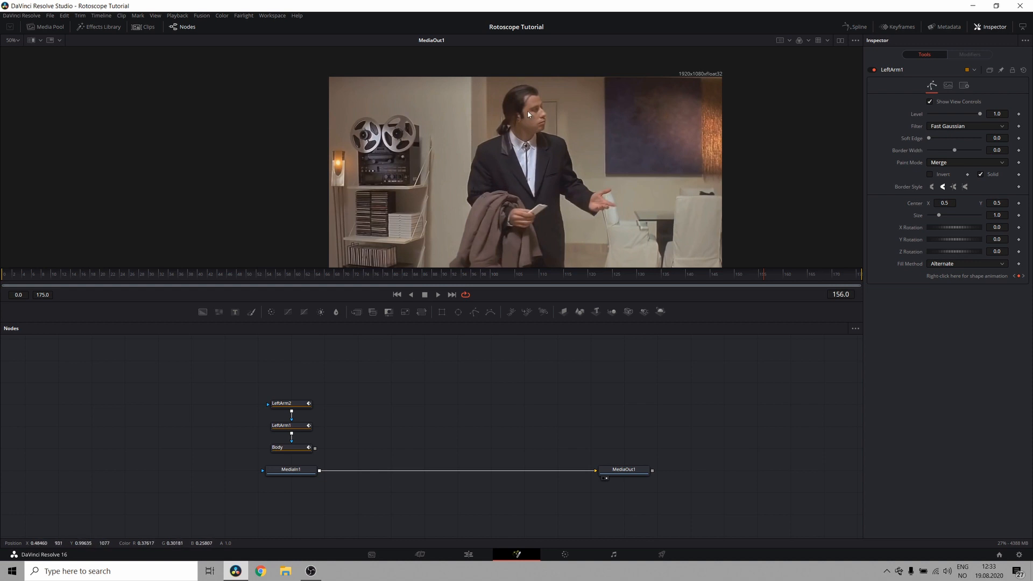
mouse_move(451, 387)
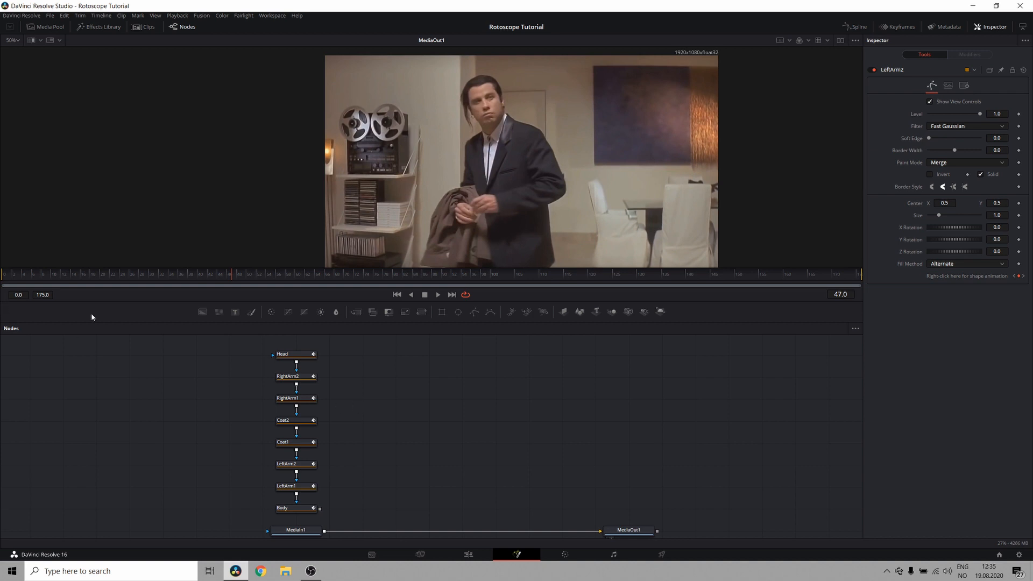
mouse_move(346, 414)
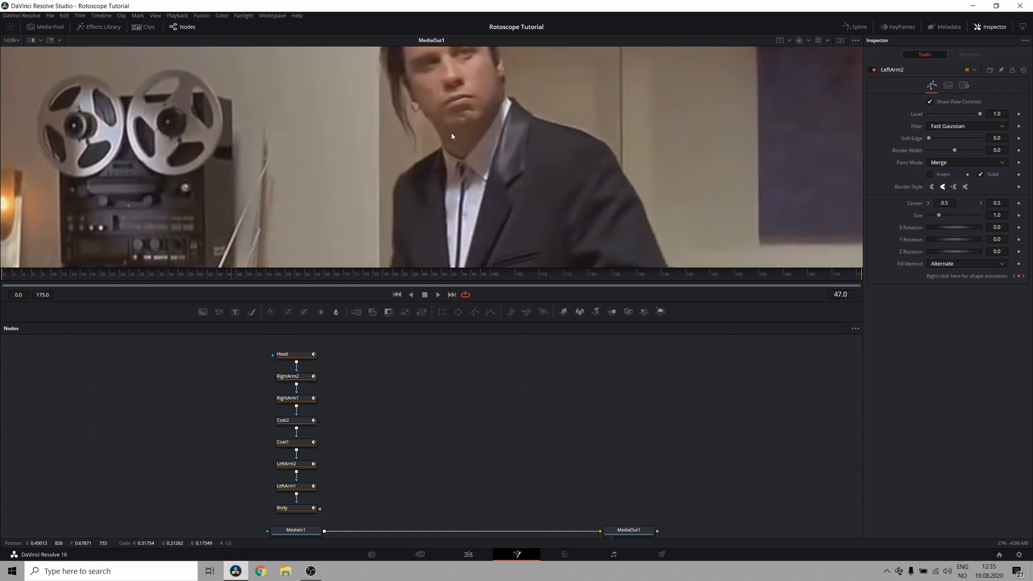
click(296, 354)
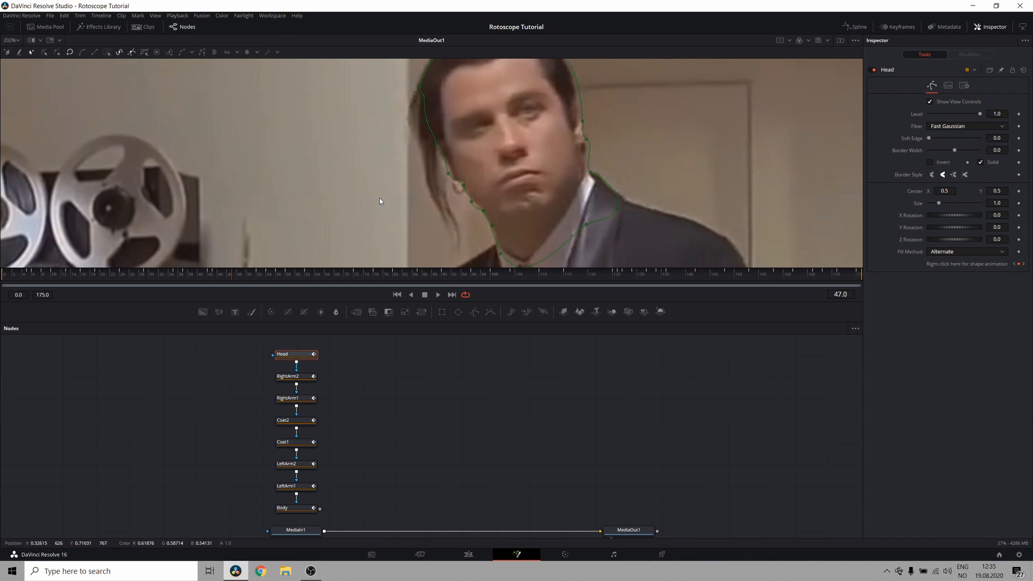
mouse_move(374, 167)
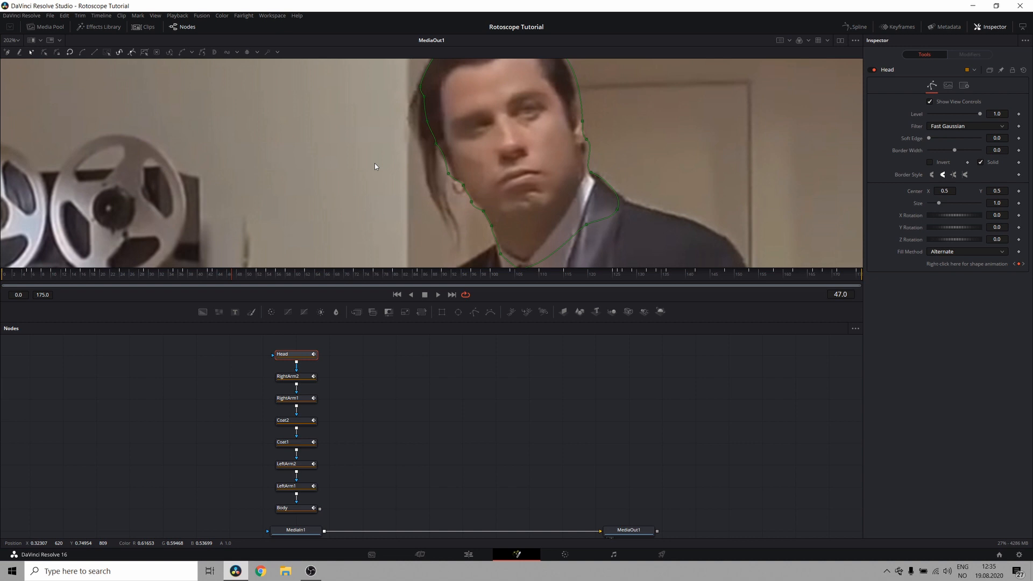
mouse_move(363, 155)
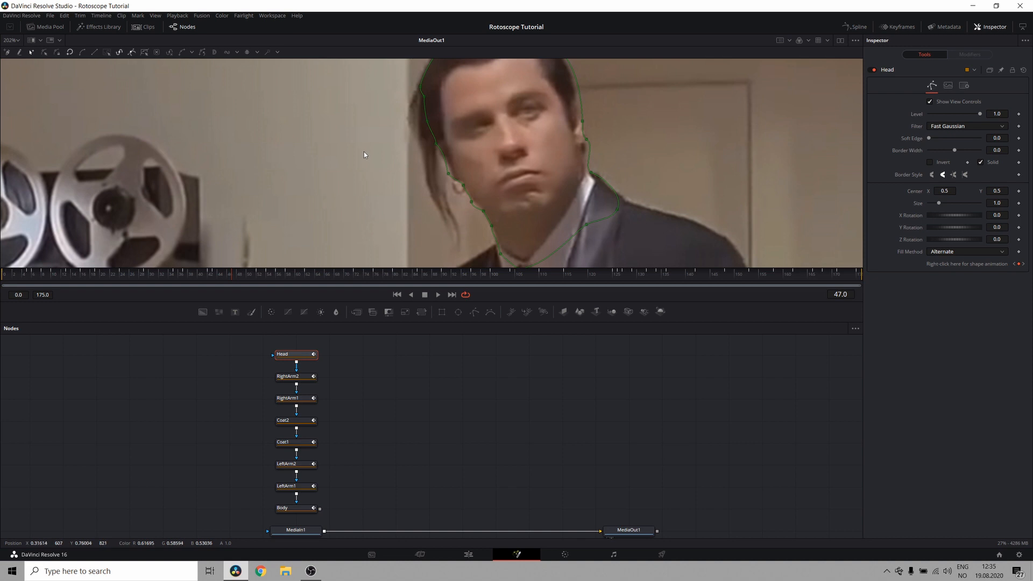
mouse_move(422, 149)
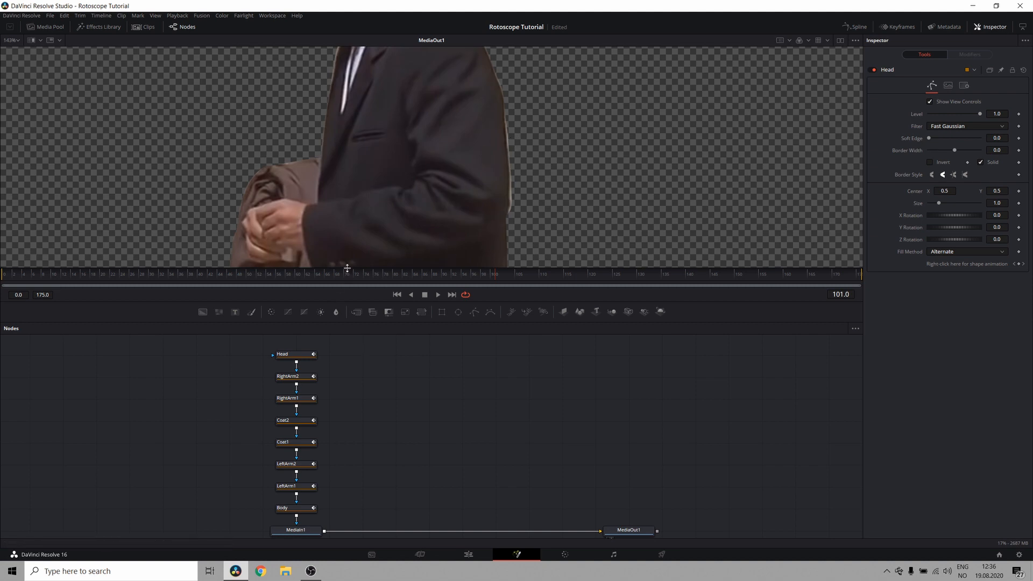
mouse_move(503, 148)
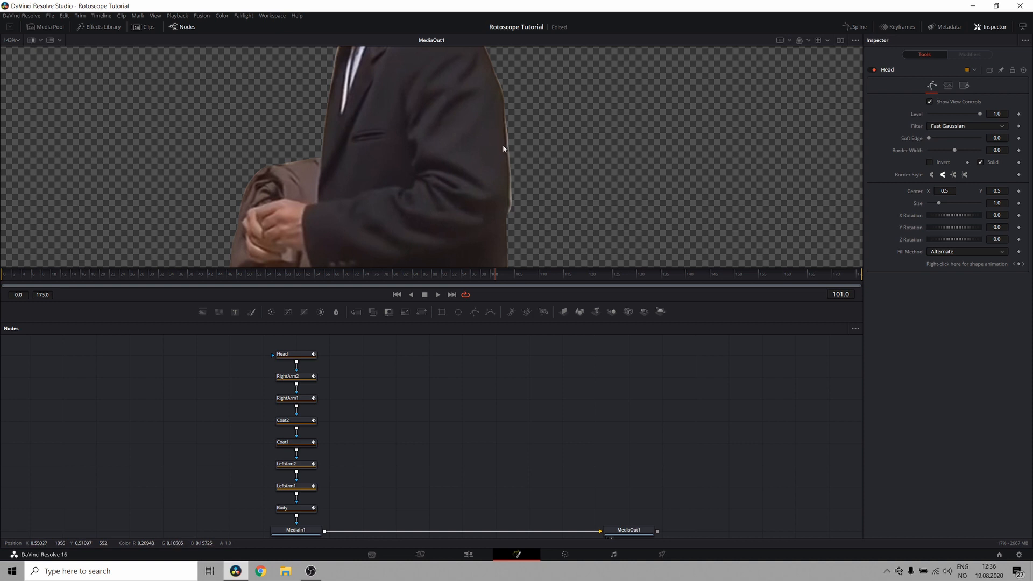
mouse_move(500, 141)
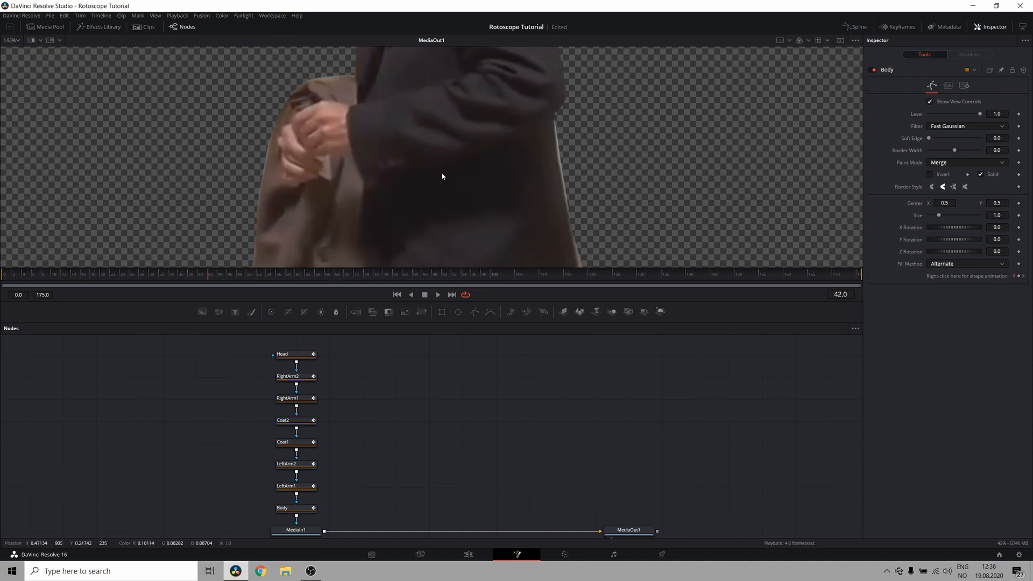
Set Body's border width to about -0.013 and settle on a slight soft edge.
click(296, 508)
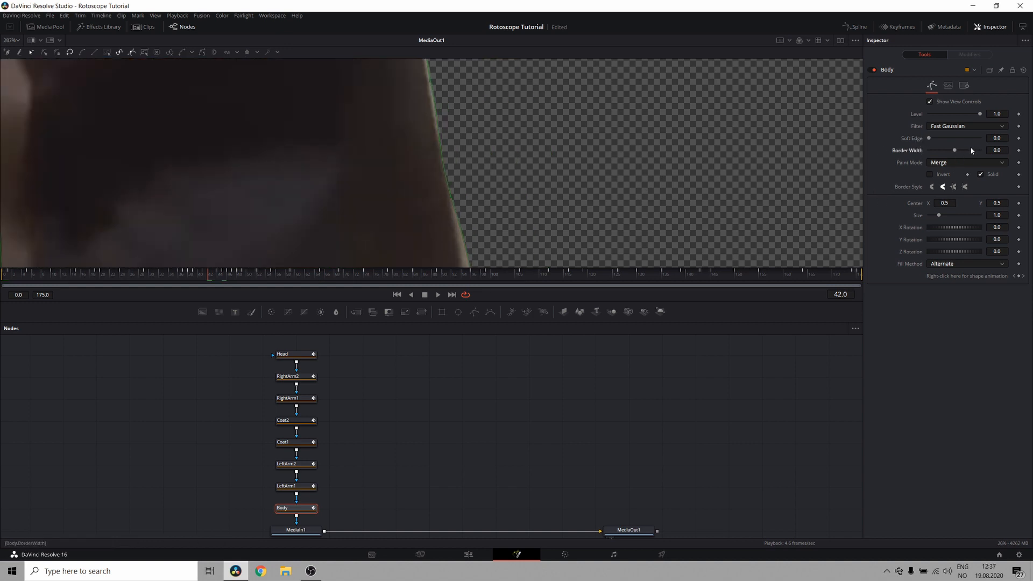
drag(954, 149, 956, 150)
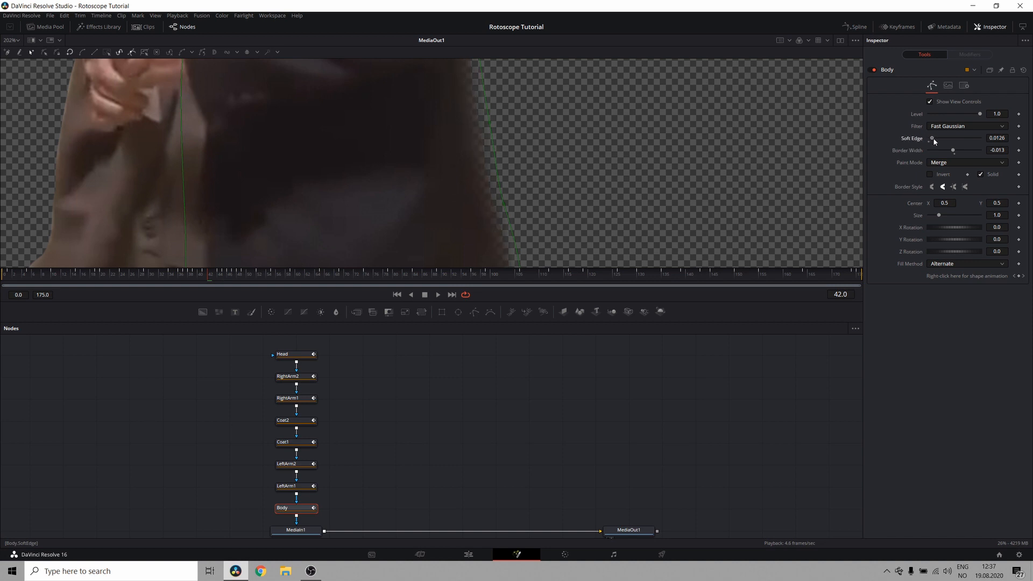
drag(932, 138, 929, 138)
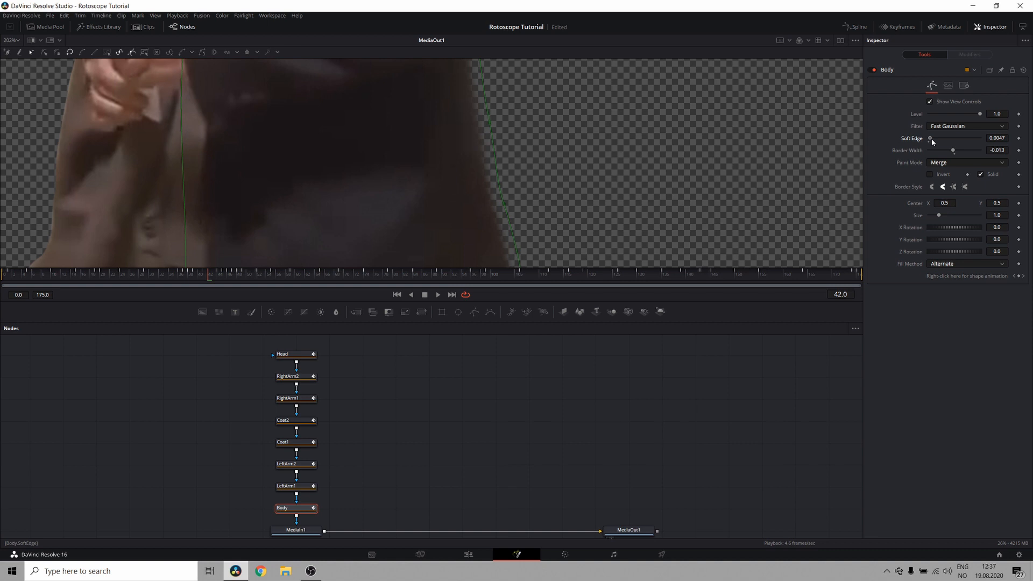
drag(929, 138, 967, 138)
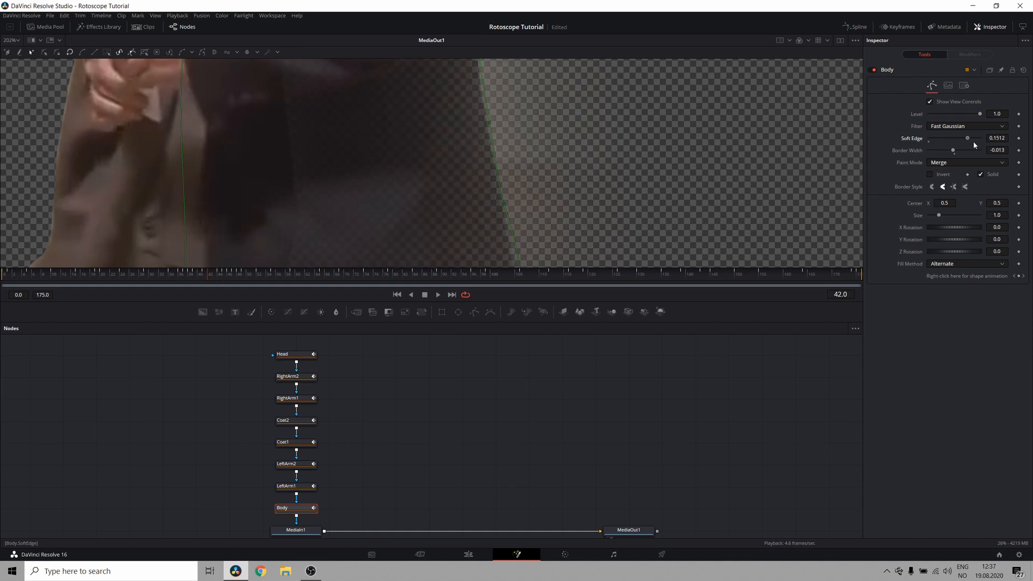
drag(967, 138, 927, 138)
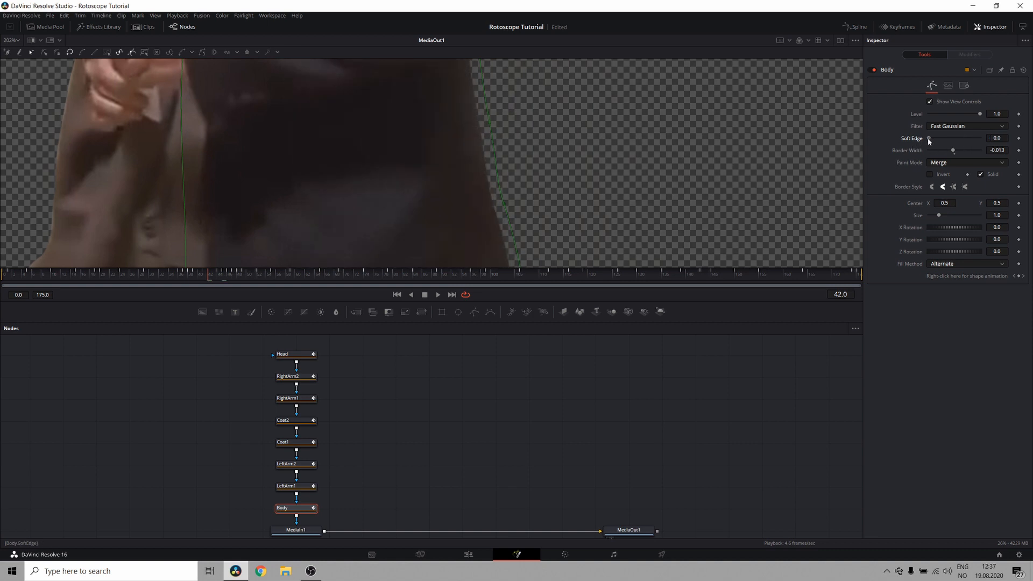
drag(929, 138, 931, 138)
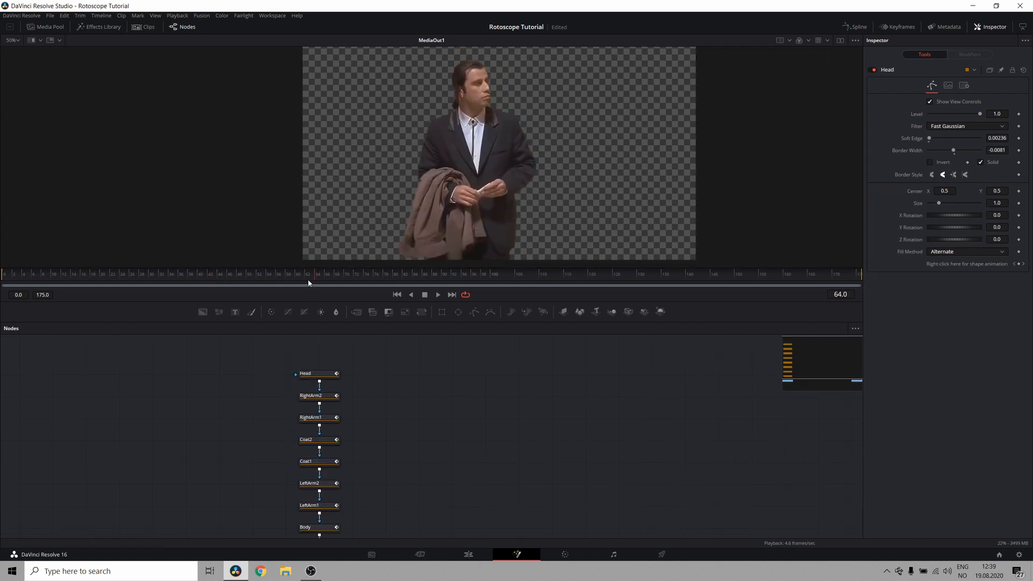
Jump to frame 85 to inspect the coat and hands.
click(387, 273)
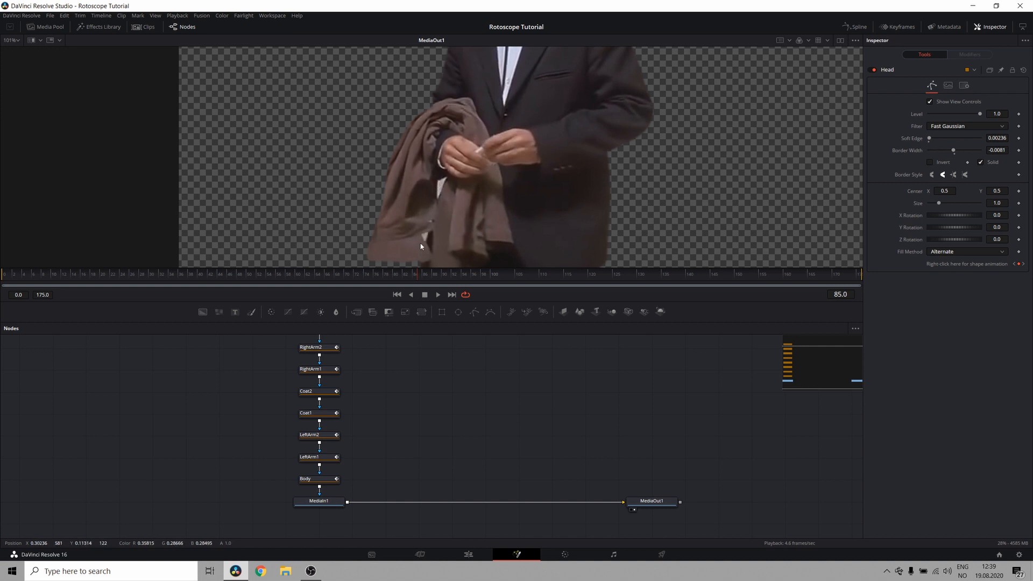
mouse_move(360, 502)
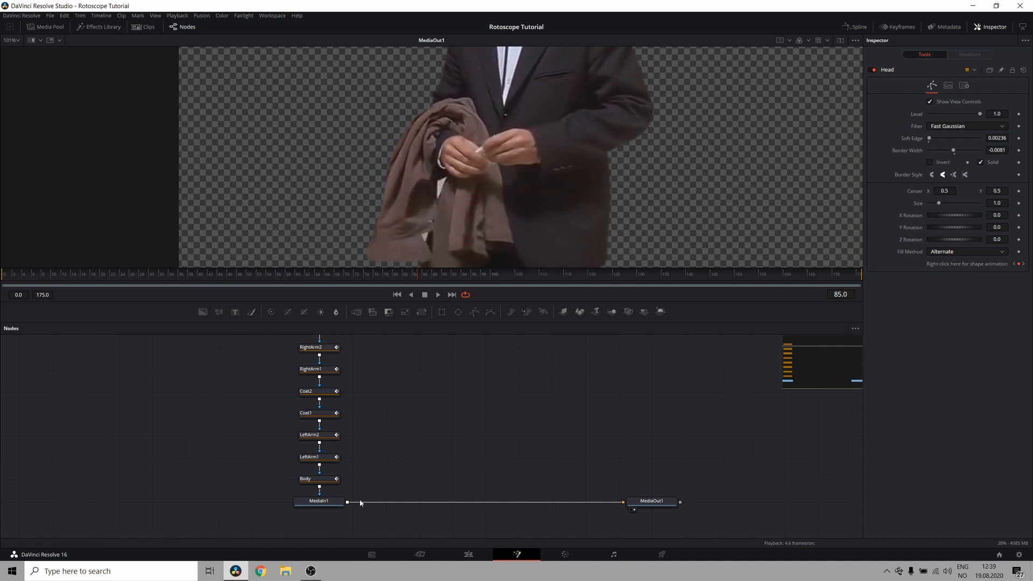
Draw a triangular mask around the coat gap near his hand and set it to Subtract.
click(318, 501)
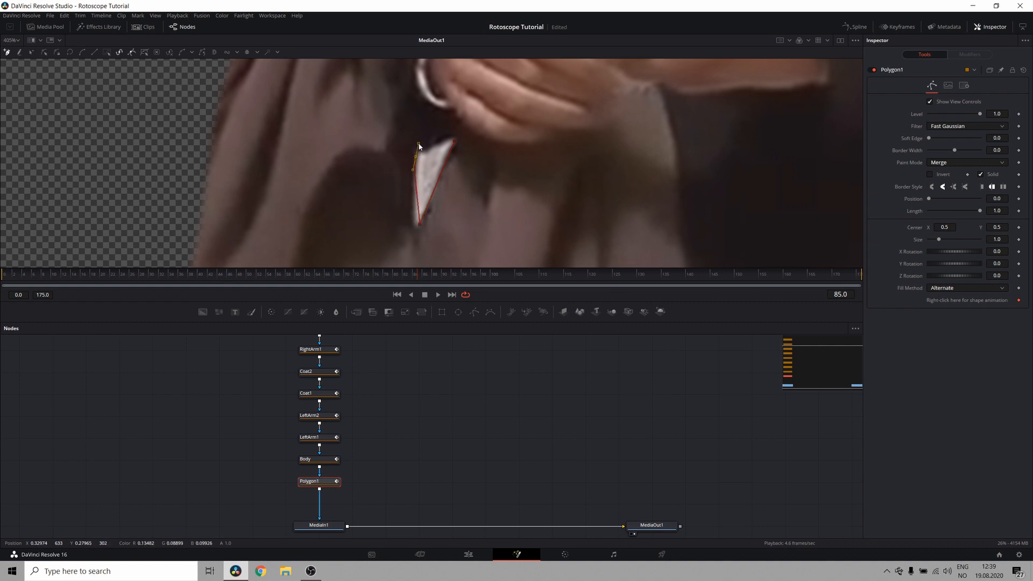
drag(417, 147, 415, 158)
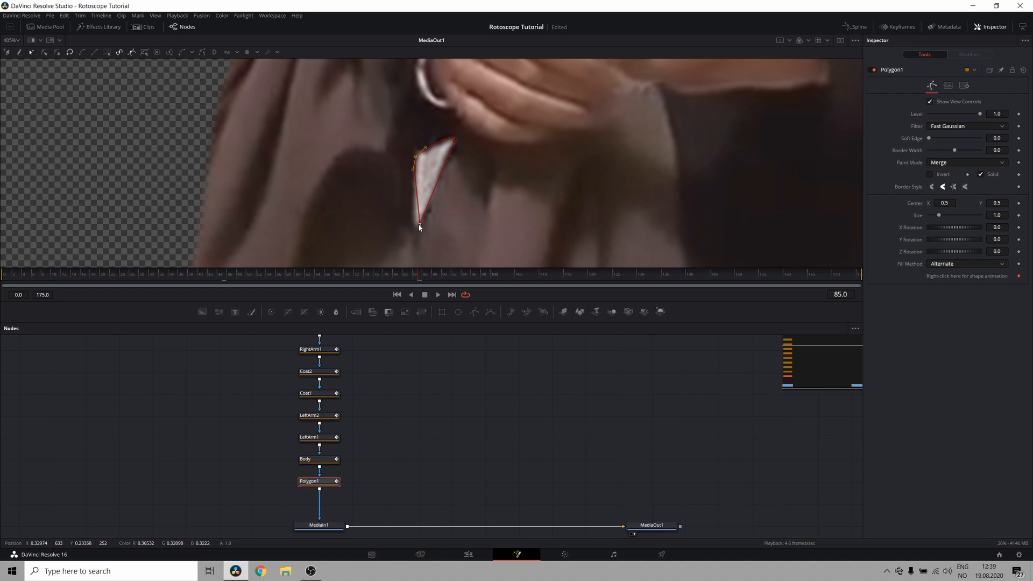
drag(419, 227, 415, 211)
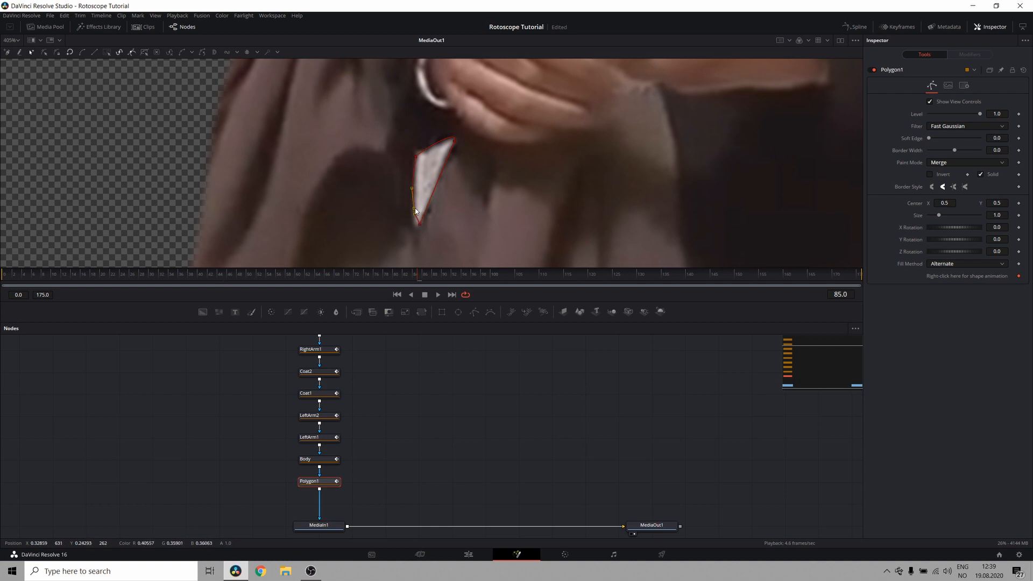
click(966, 162)
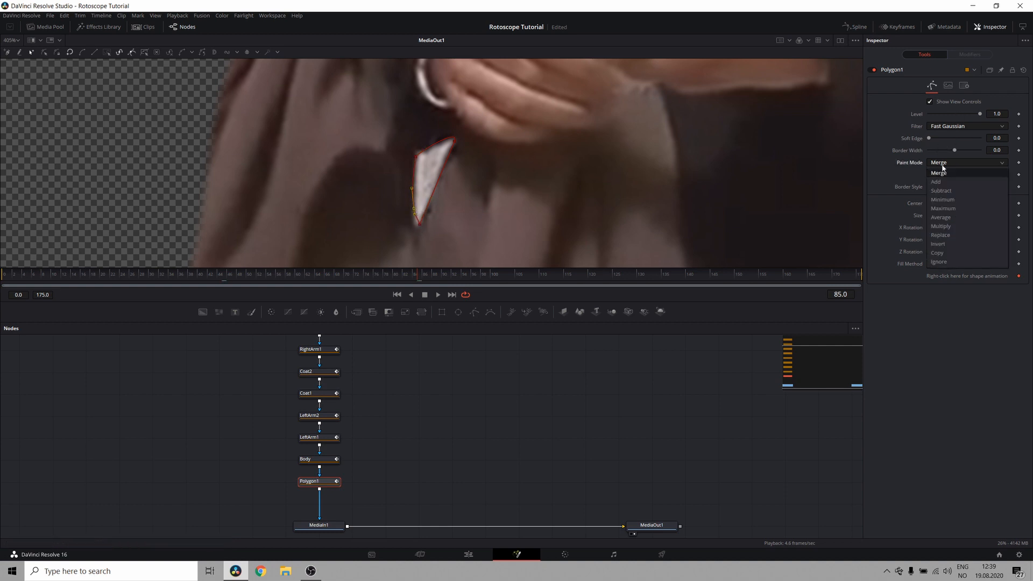
click(941, 190)
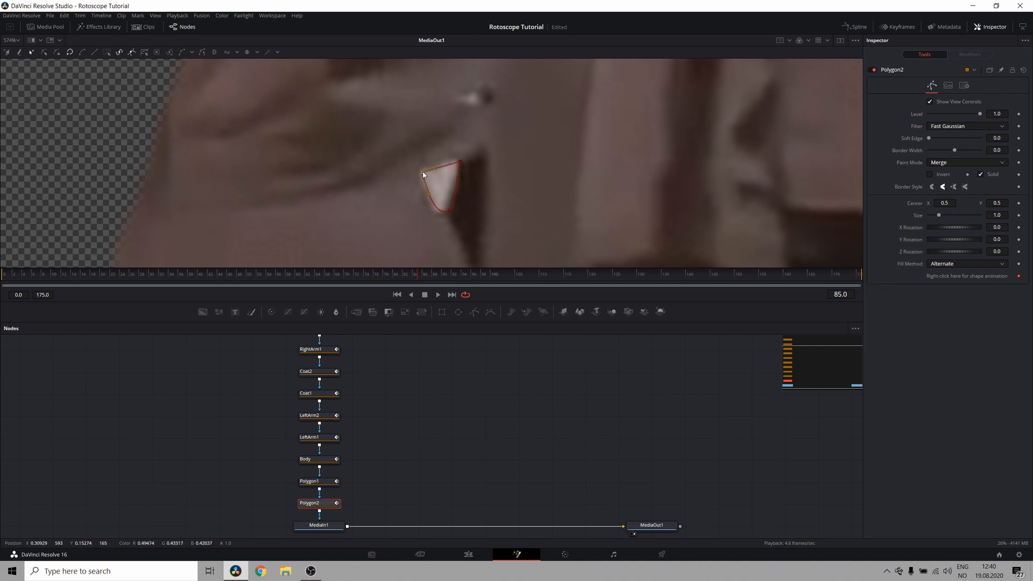
Open Polygon2's Paint Mode choices for the second coat gap.
click(966, 162)
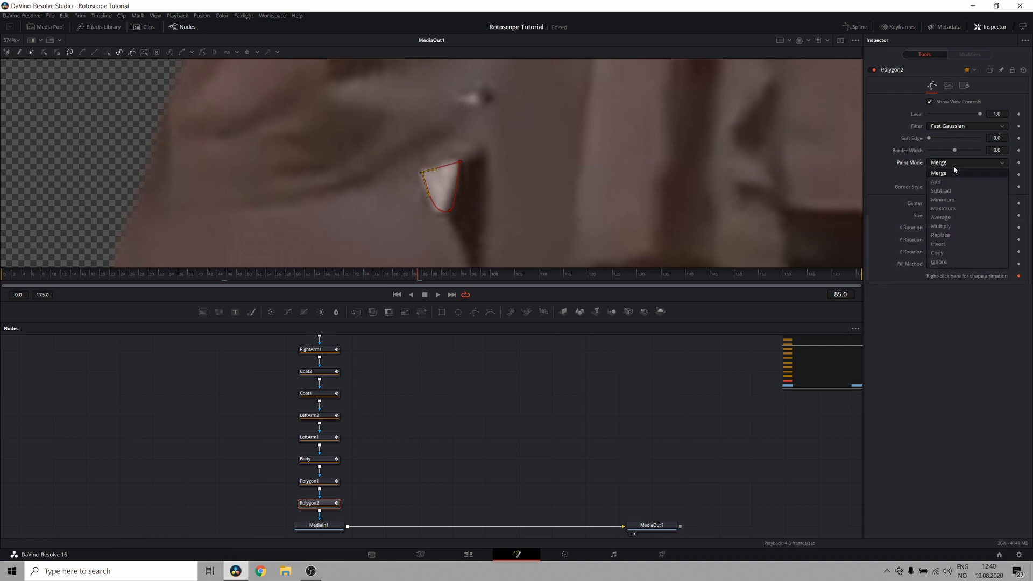